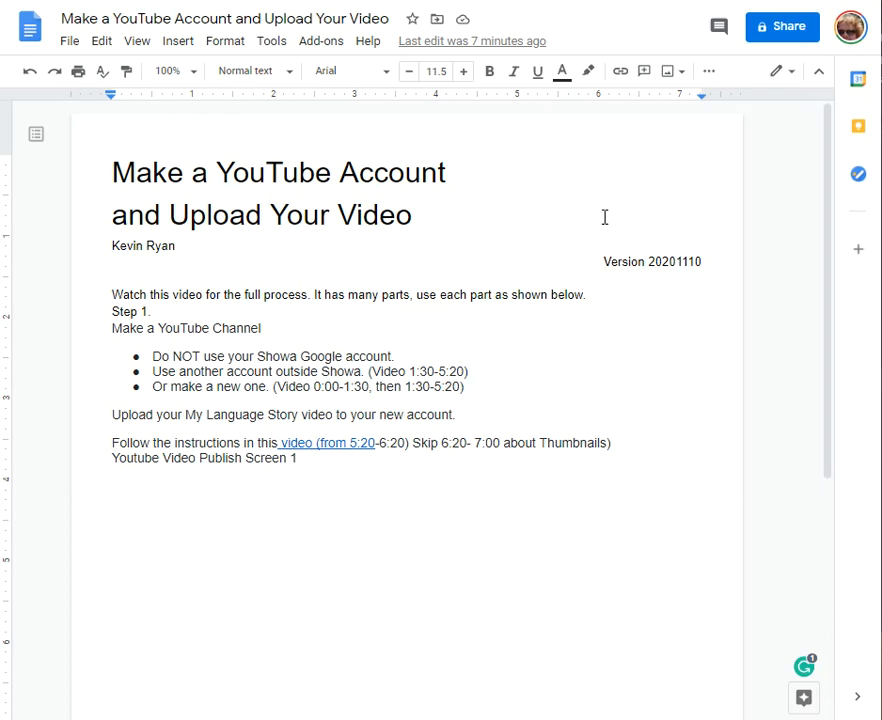
mouse_move(570, 105)
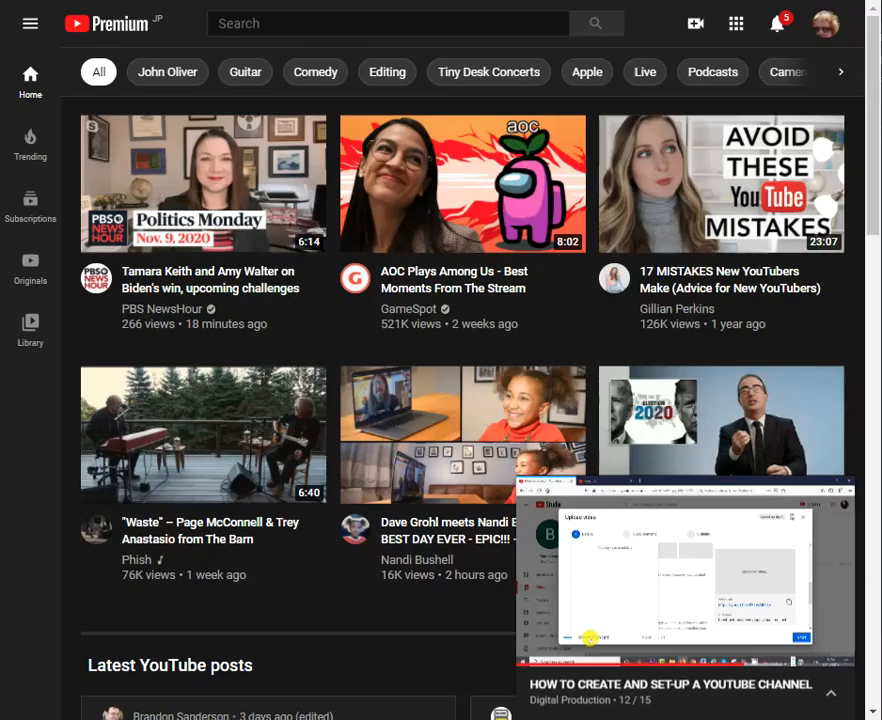
mouse_move(826, 23)
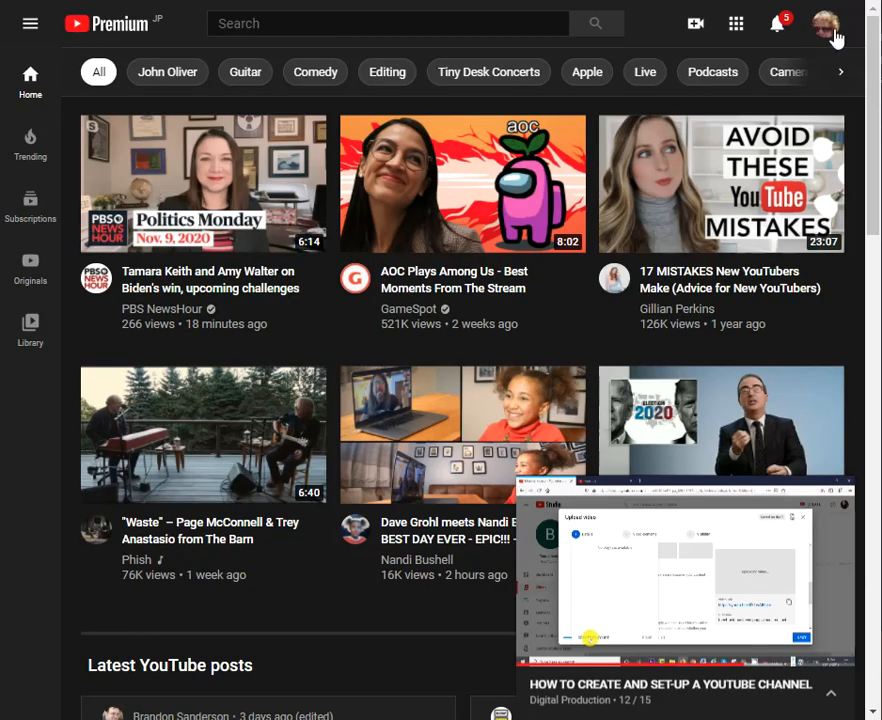
mouse_move(695, 23)
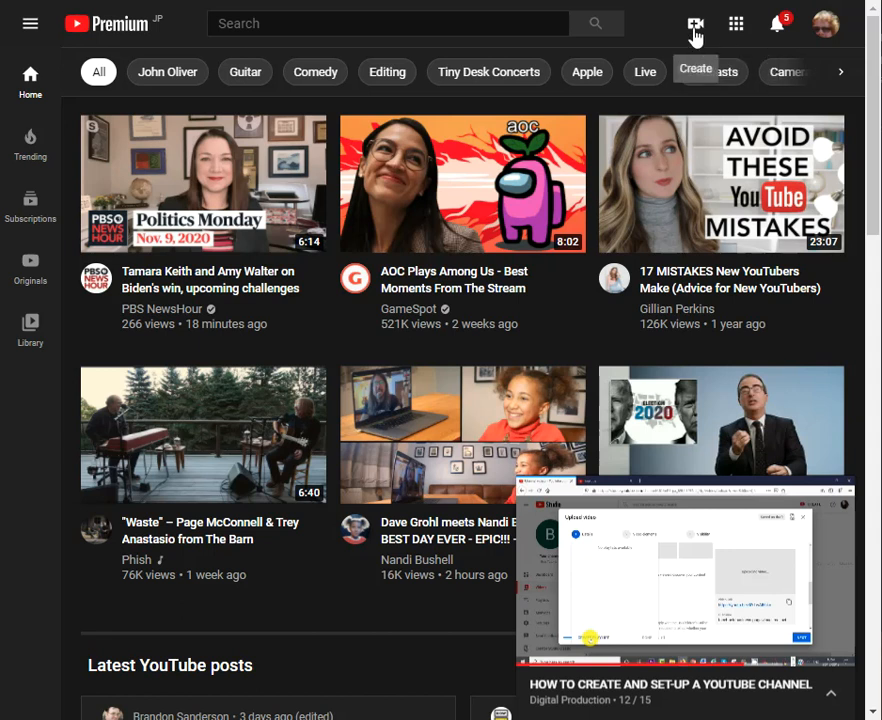
mouse_move(696, 37)
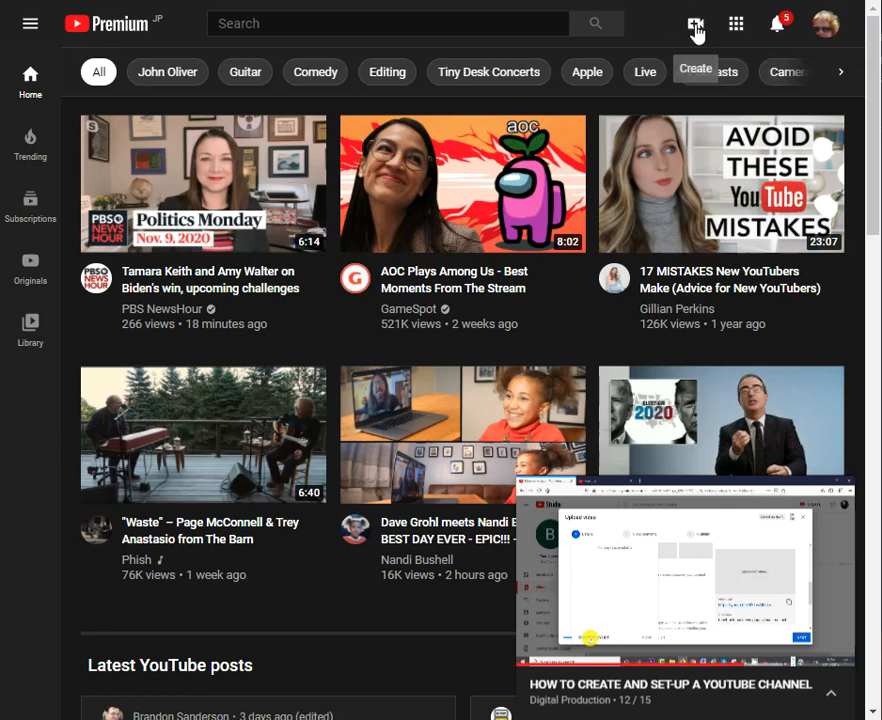
Choose Upload video from the Create menu in the top bar.
left_click(695, 23)
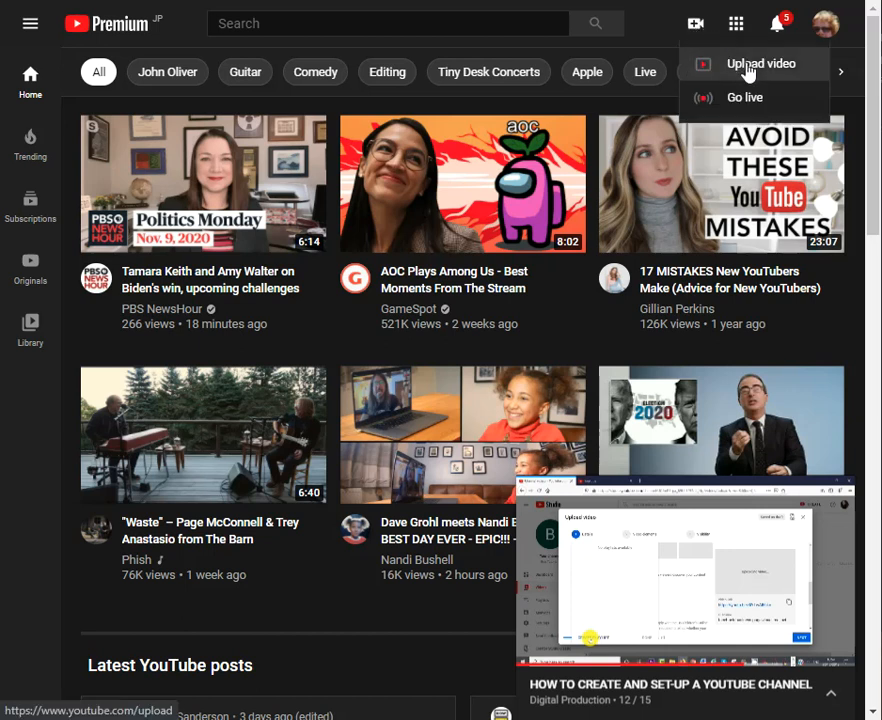
left_click(760, 63)
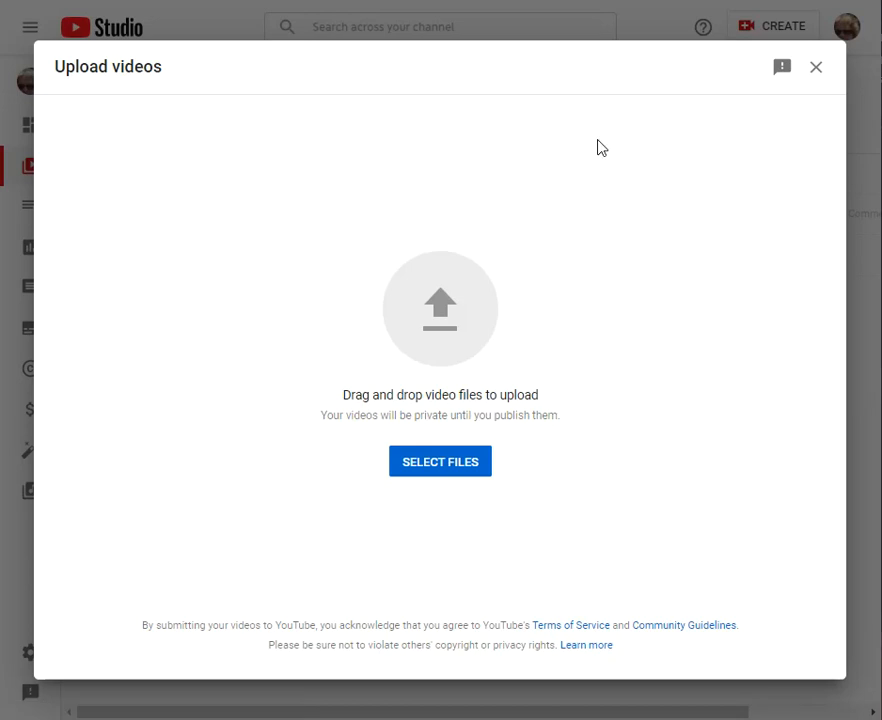
mouse_move(458, 471)
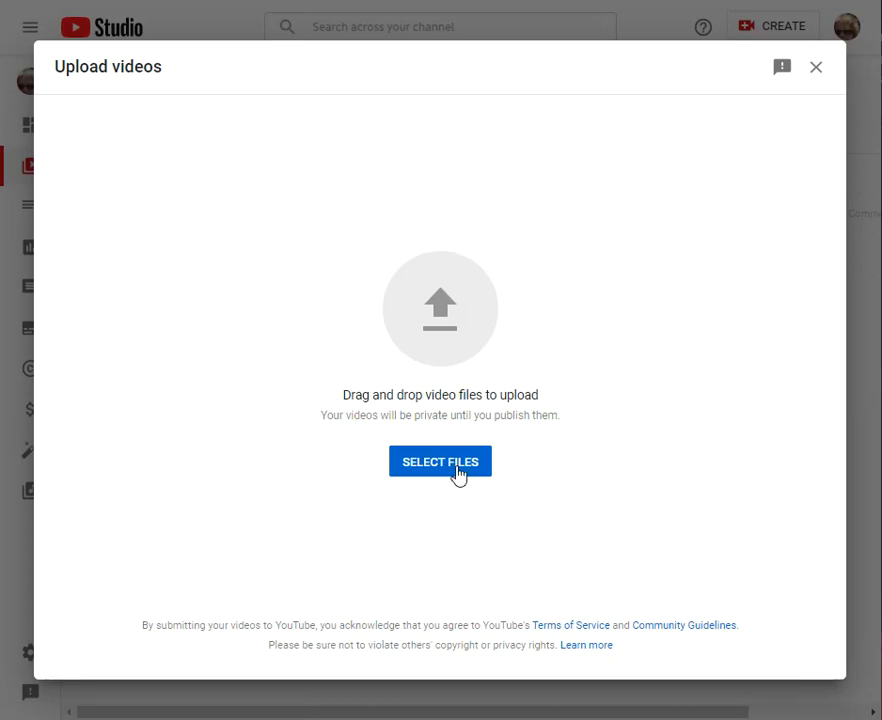
Select the video file ZoomtoDrive.mp4 to upload.
left_click(440, 461)
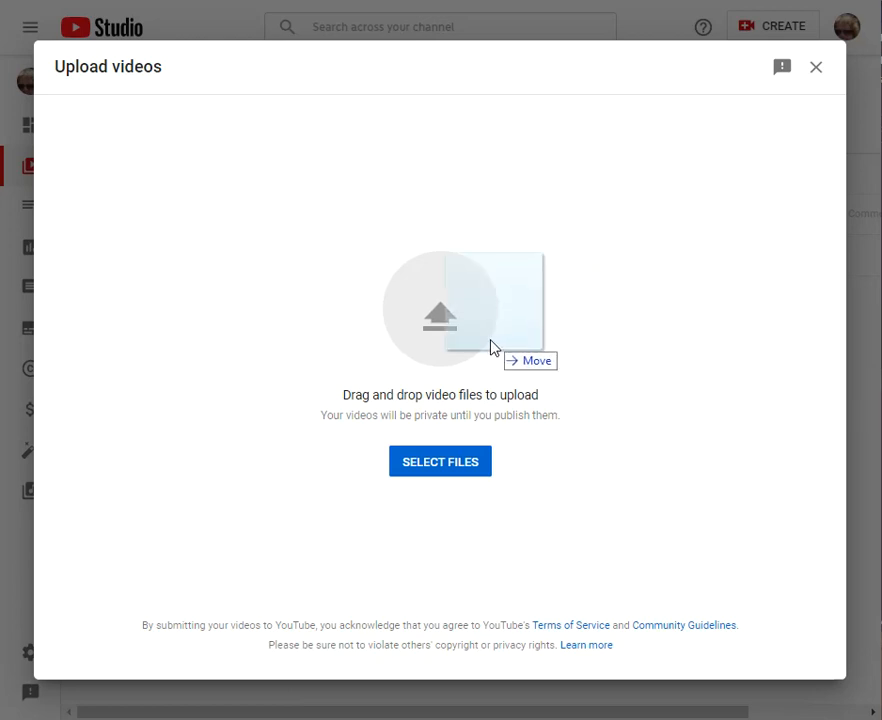
mouse_move(367, 363)
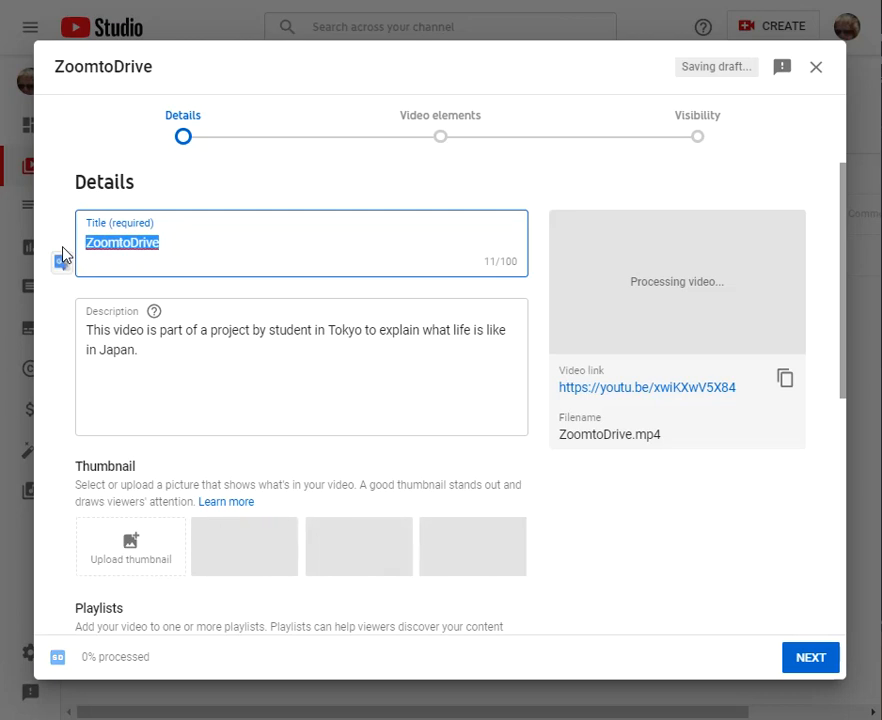
Title the video 'Title of my Video', replace its description, and copy the video link.
type("Tit")
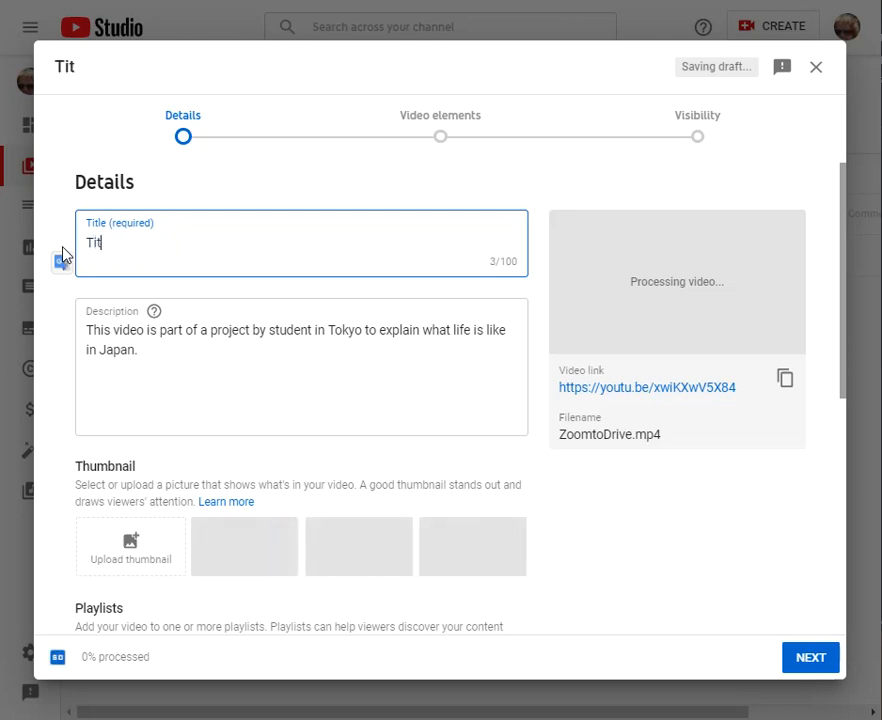
type("le of my")
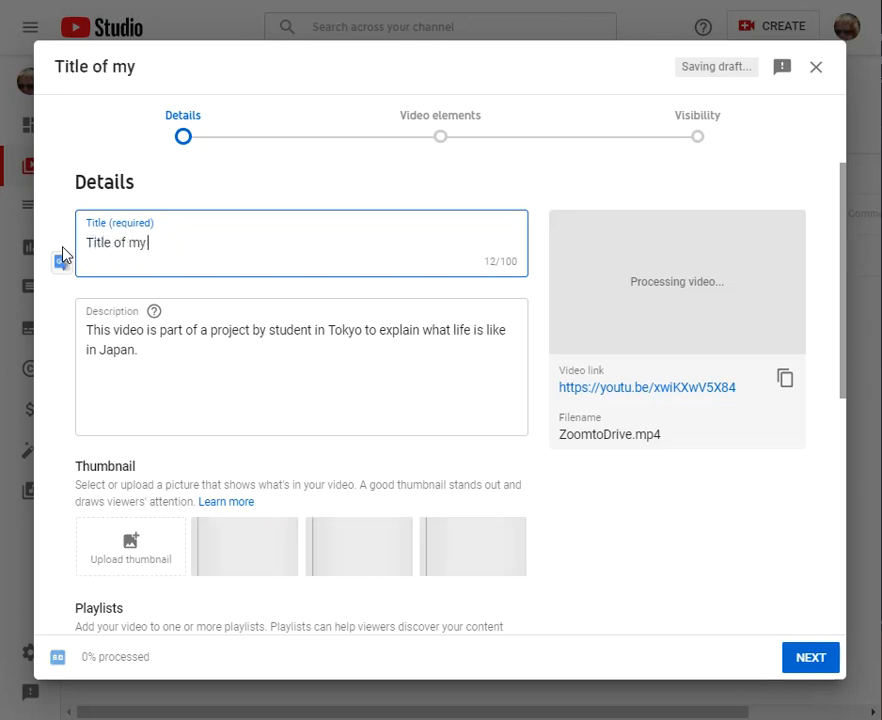
type("Video")
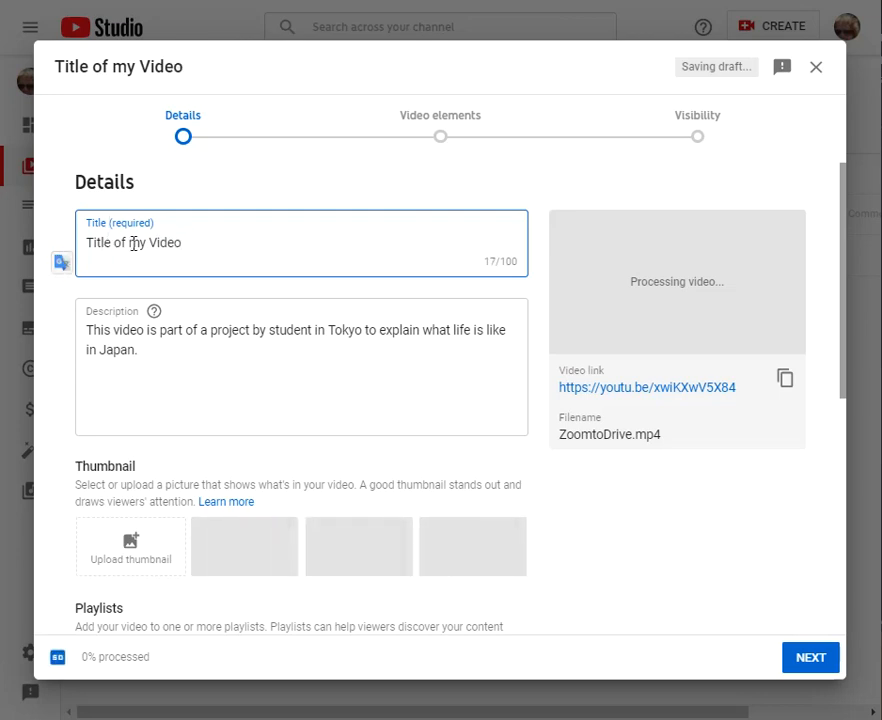
triple_click(300, 339)
type("This video is about")
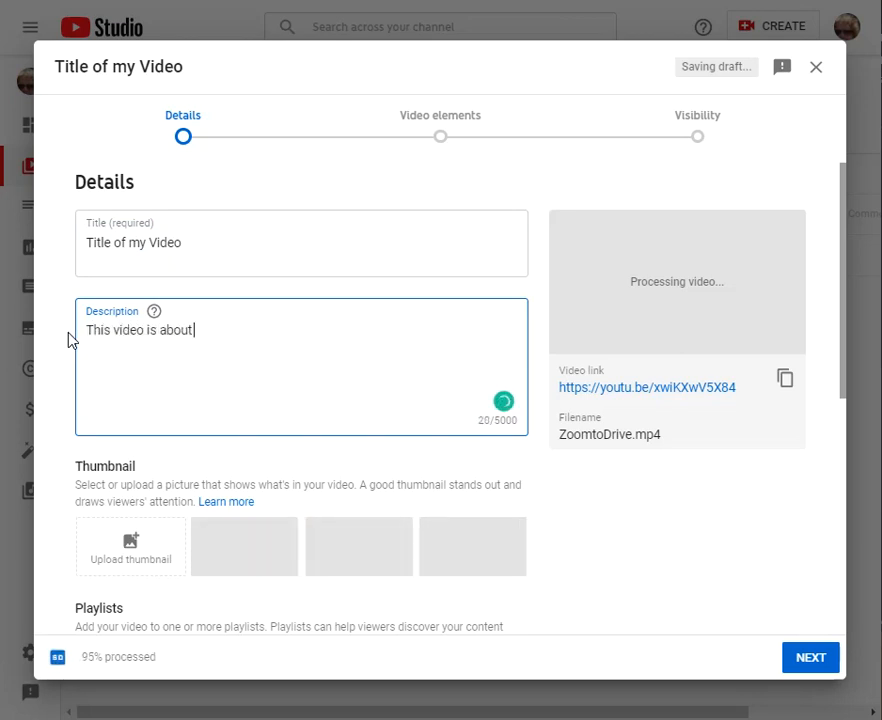
type("asd;klfkhasdf;kas fas dfasdf h")
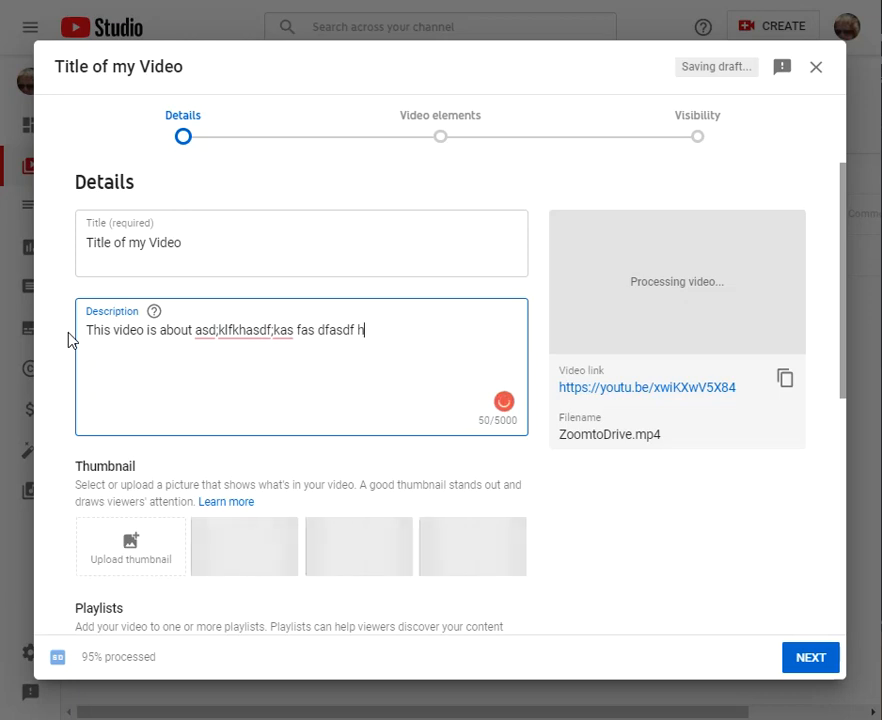
mouse_move(135, 502)
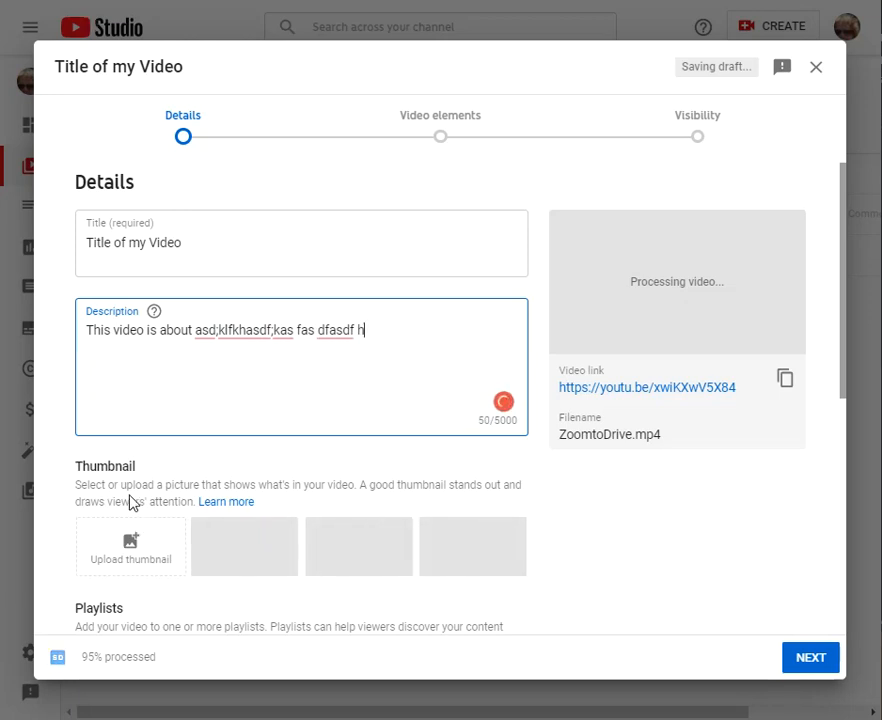
mouse_move(170, 520)
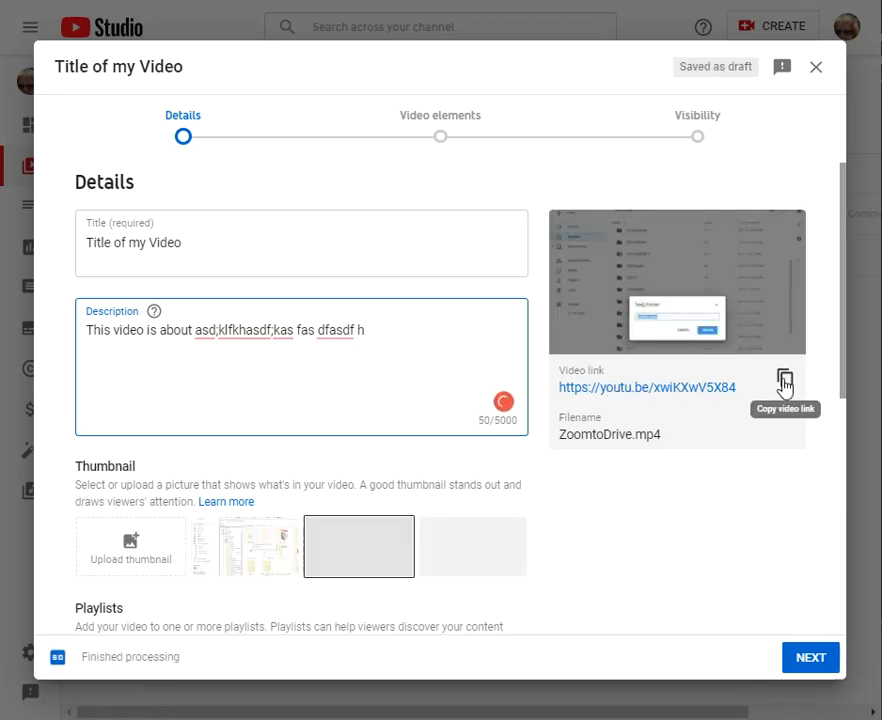
left_click(785, 378)
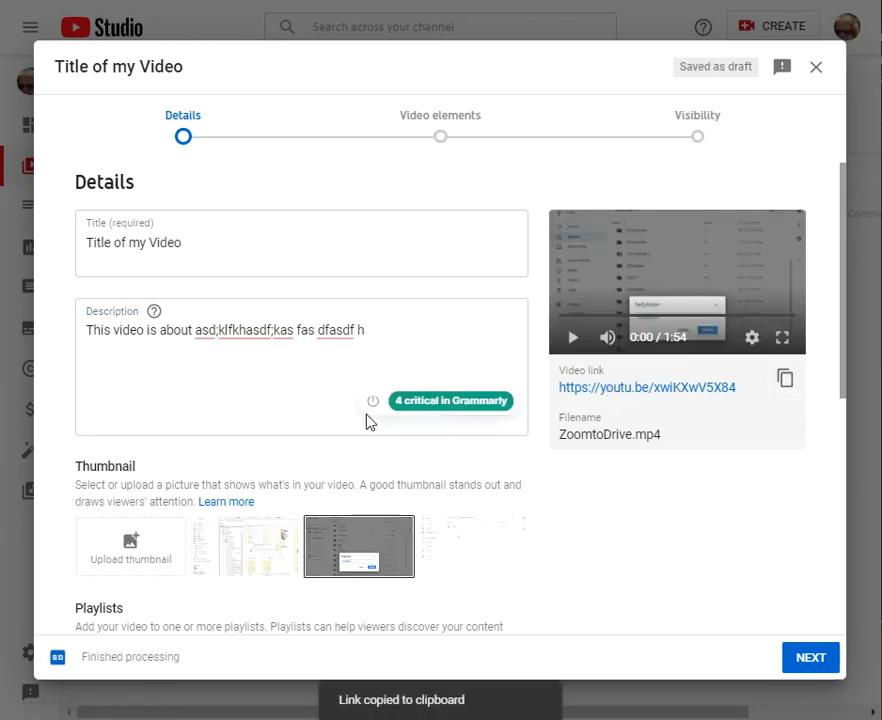
Mark the video as not made for kids and continue to Video elements.
scroll("down", 3)
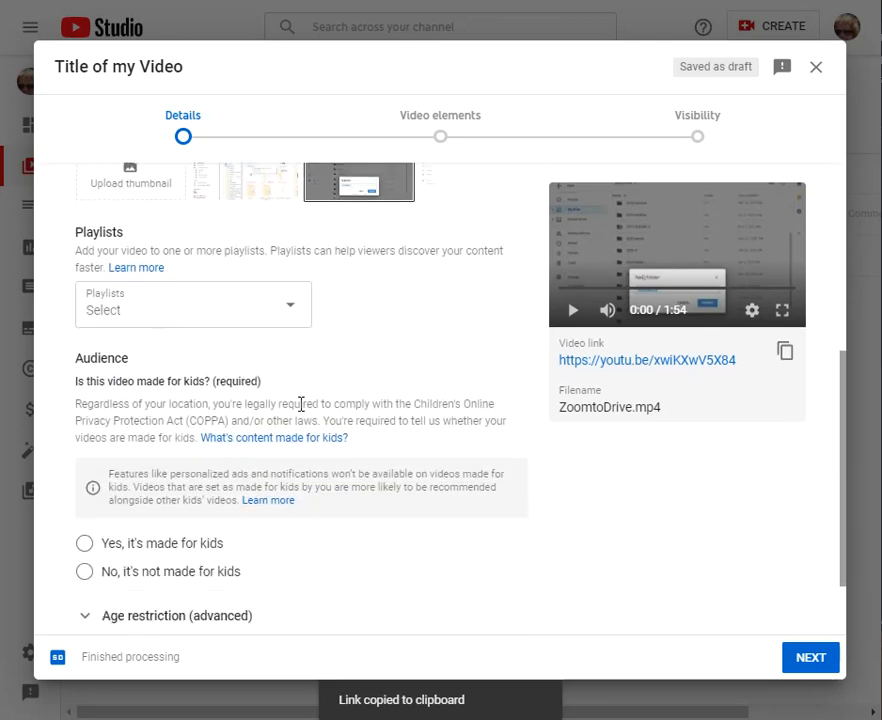
mouse_move(191, 324)
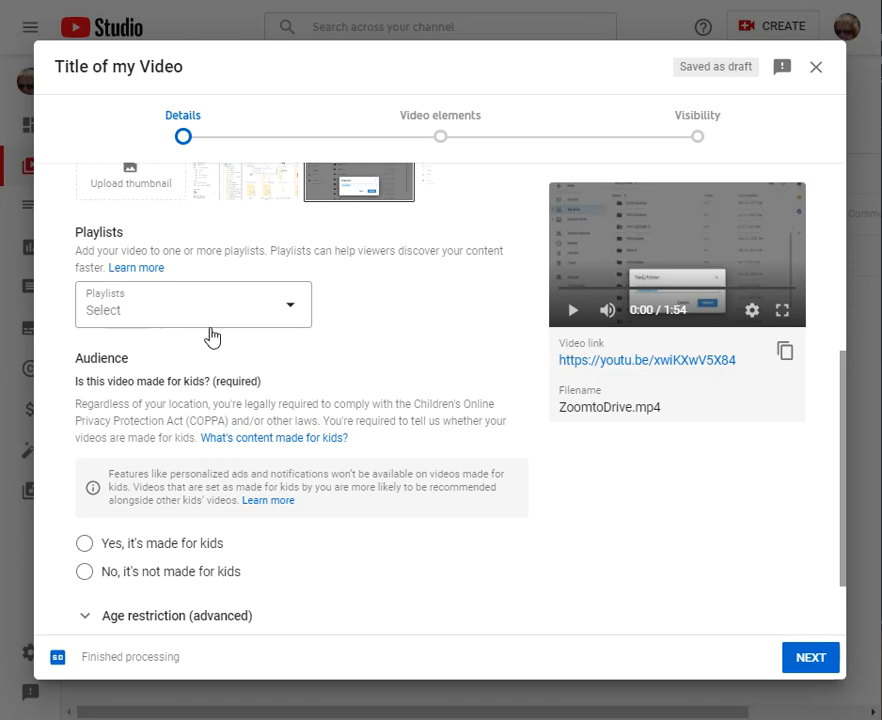
scroll("down", 3)
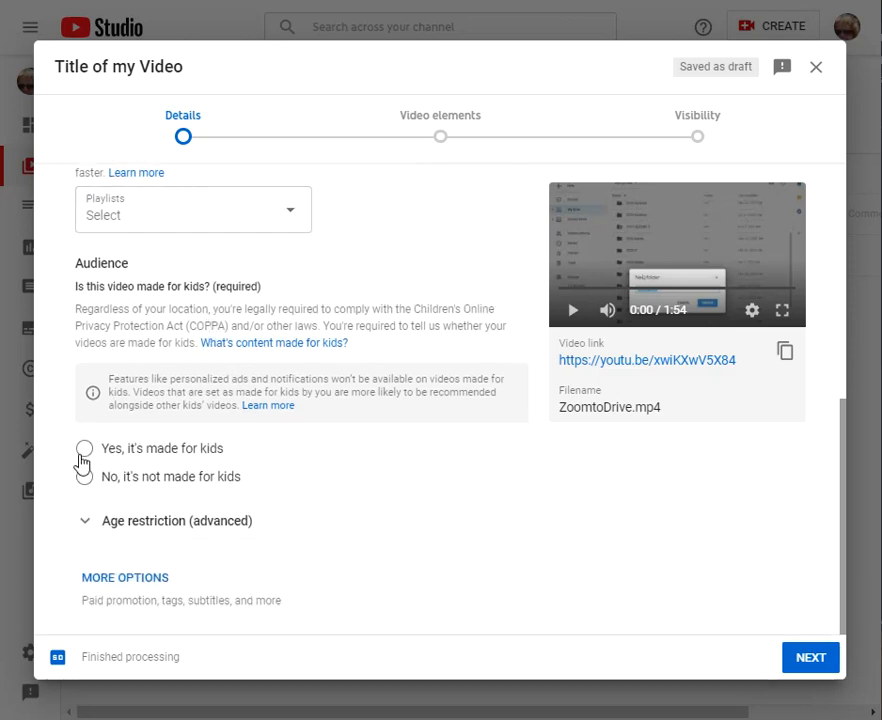
left_click(84, 476)
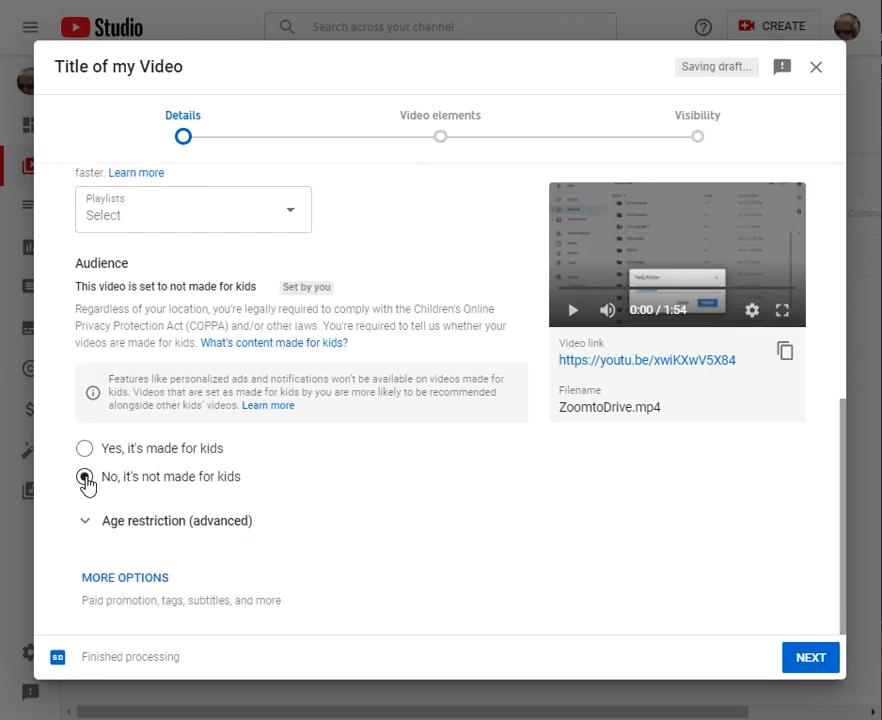
left_click(84, 476)
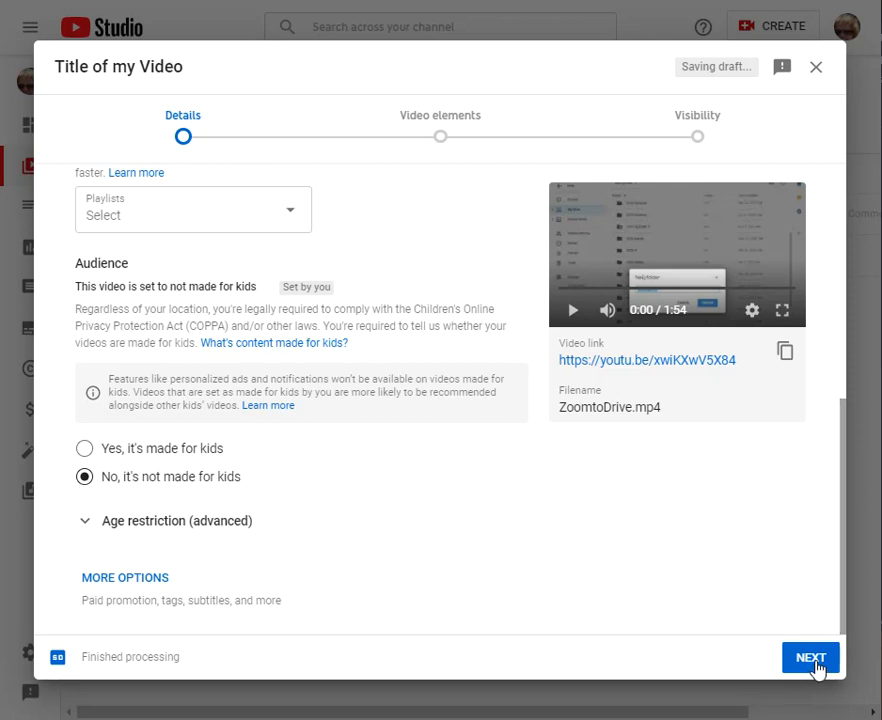
left_click(810, 657)
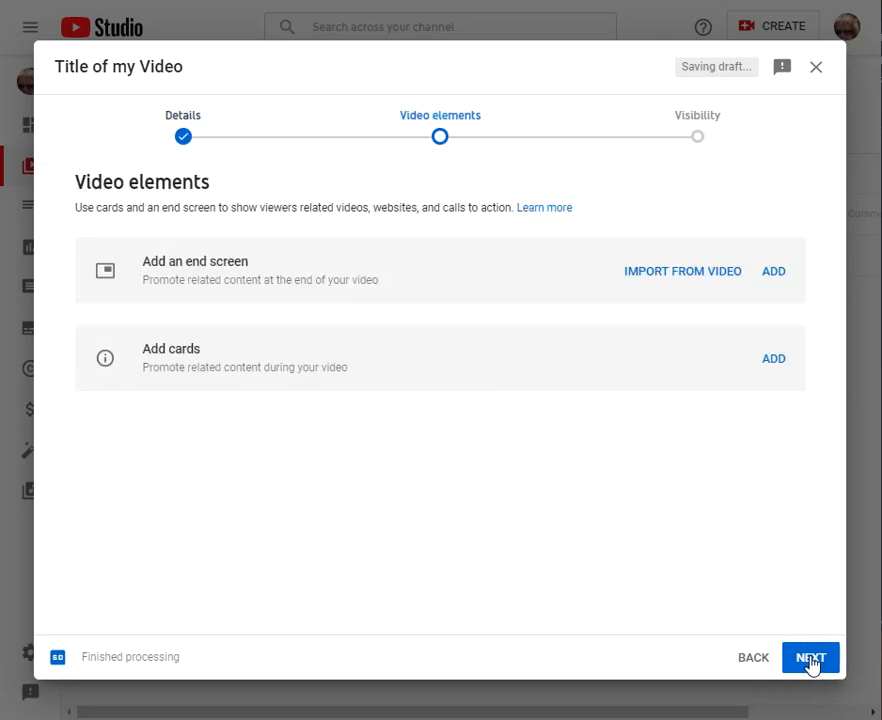
mouse_move(598, 378)
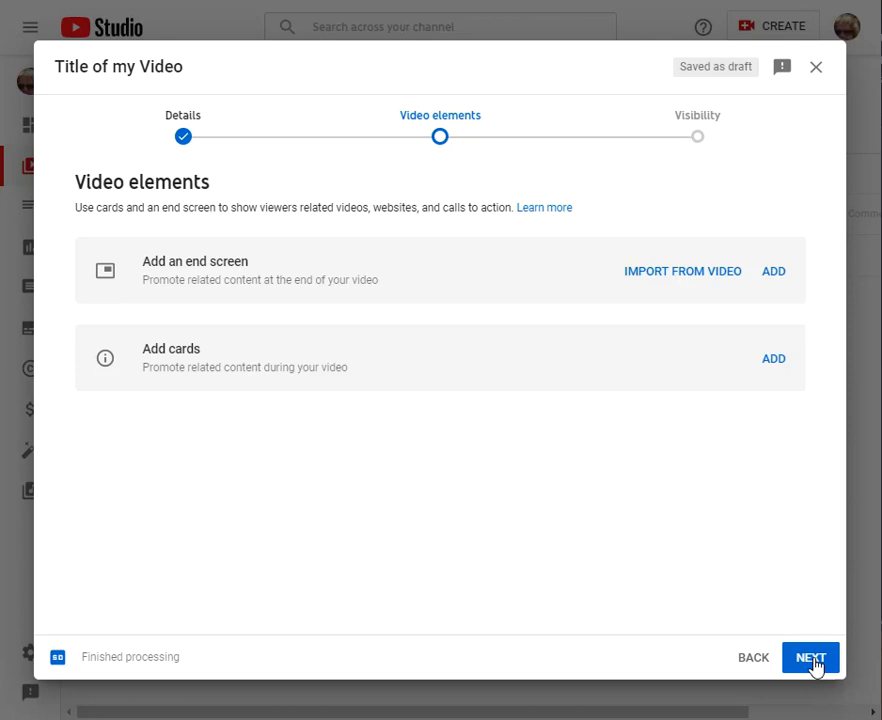
Skip Video elements and continue to the Visibility step.
left_click(810, 657)
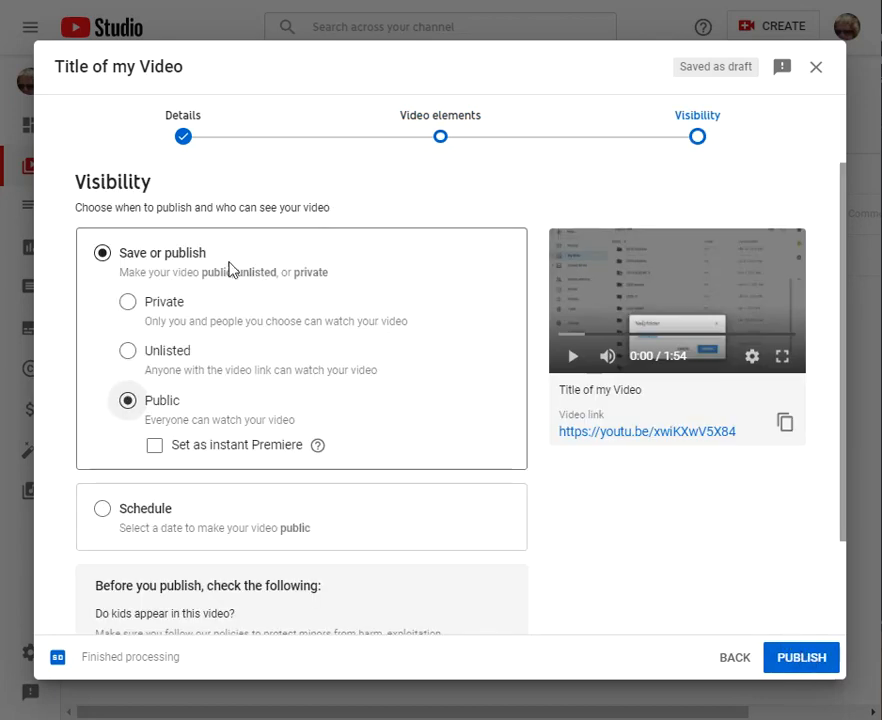
mouse_move(148, 230)
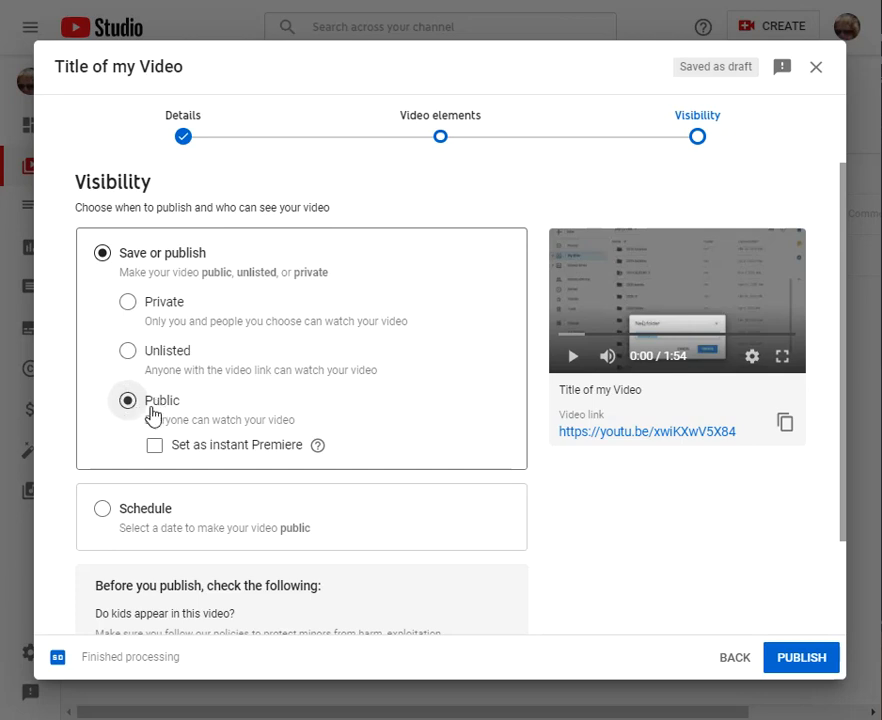
mouse_move(130, 355)
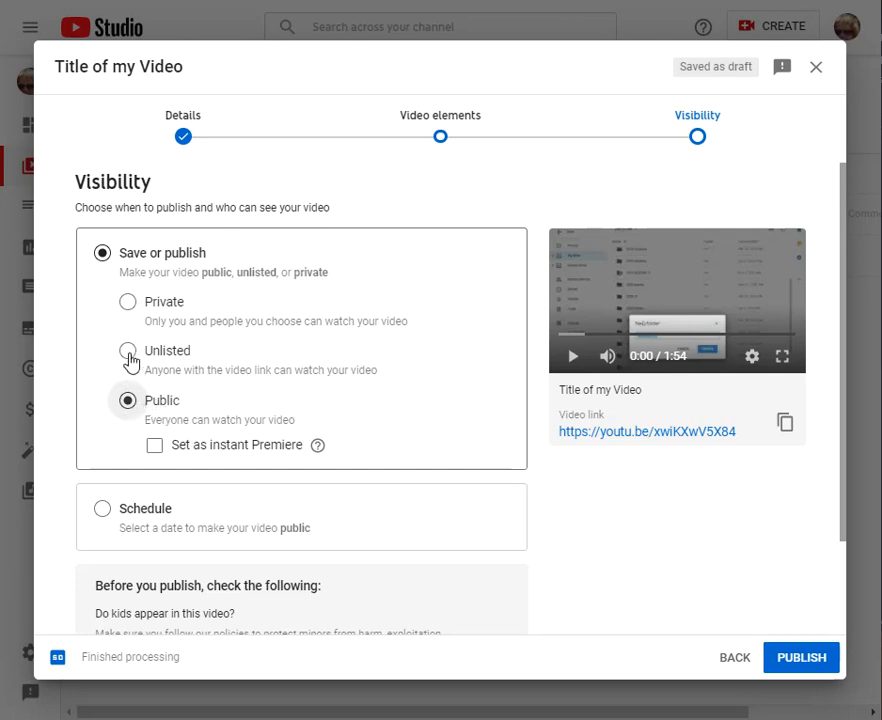
Change visibility from Public to Unlisted and save the upload.
left_click(127, 350)
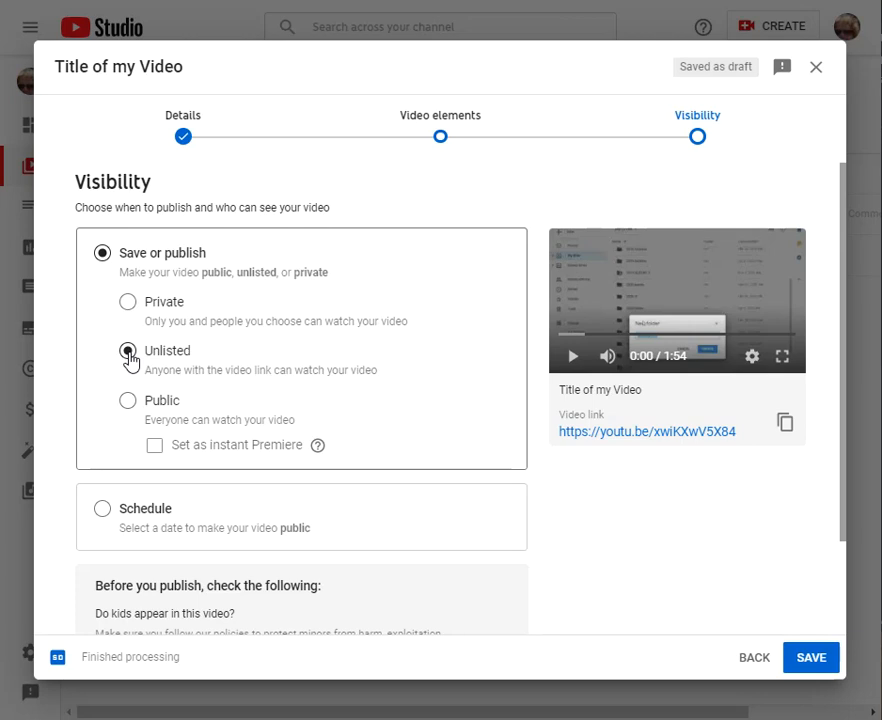
left_click(127, 351)
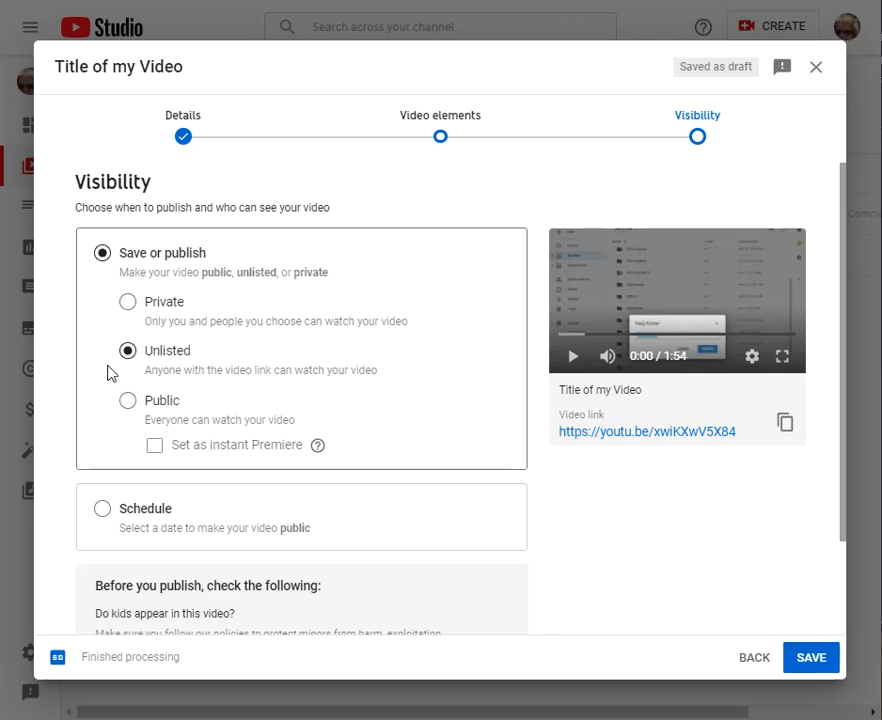
mouse_move(110, 357)
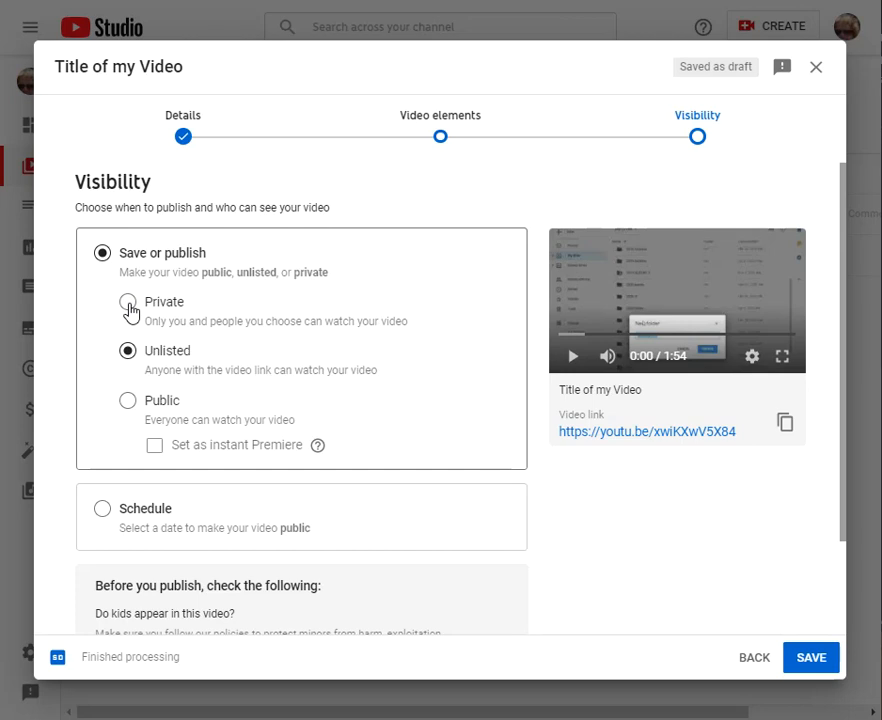
mouse_move(128, 307)
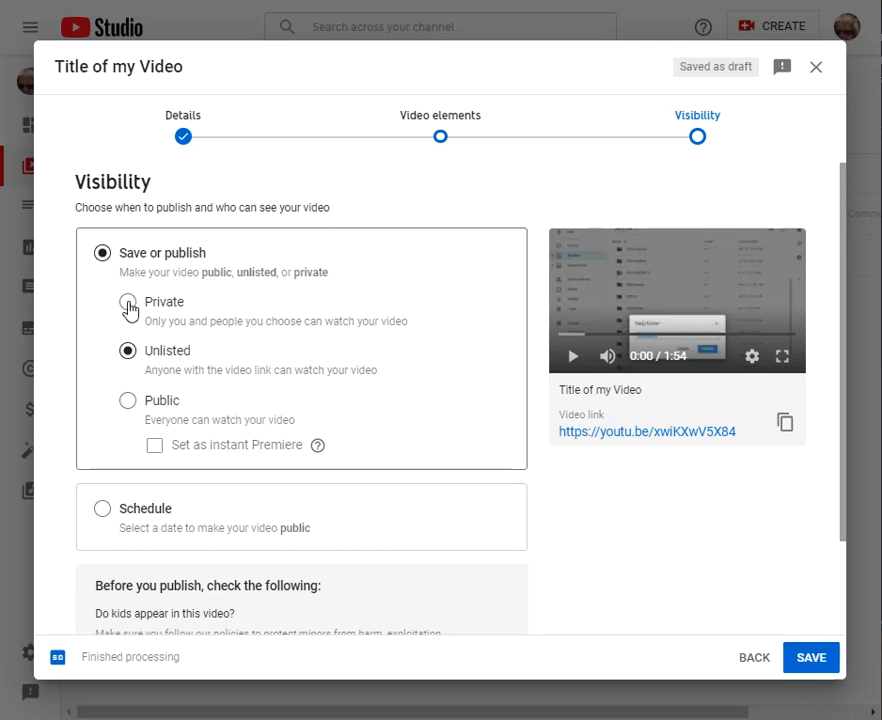
mouse_move(129, 305)
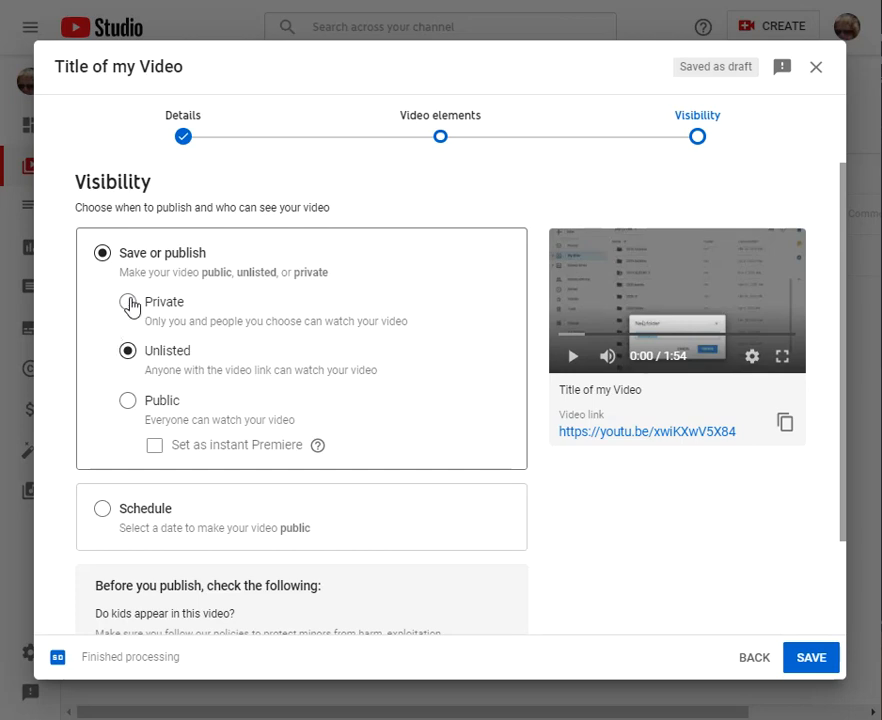
mouse_move(186, 362)
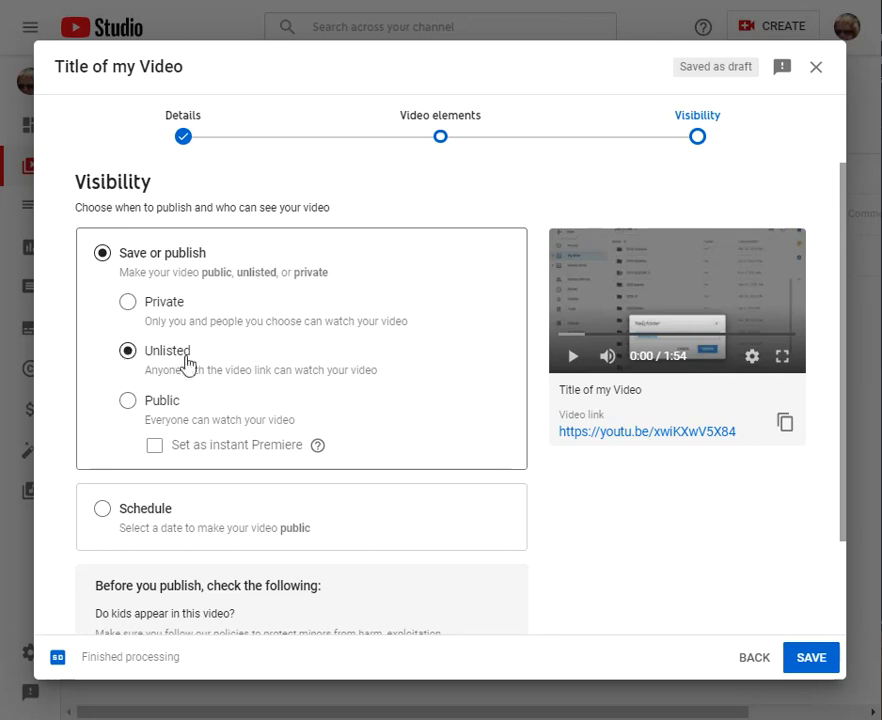
mouse_move(262, 357)
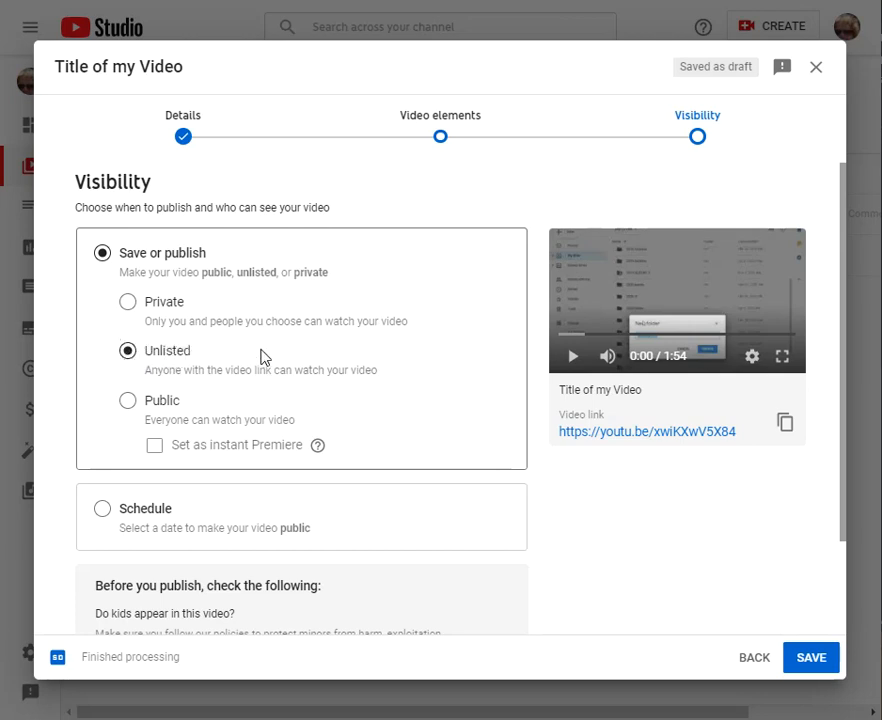
scroll("down", 3)
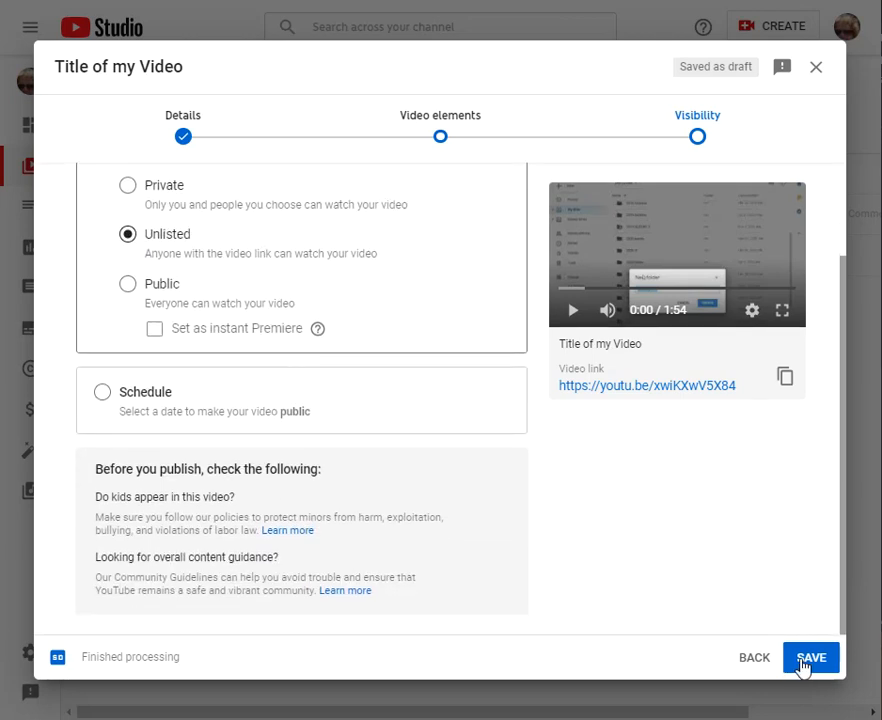
mouse_move(747, 603)
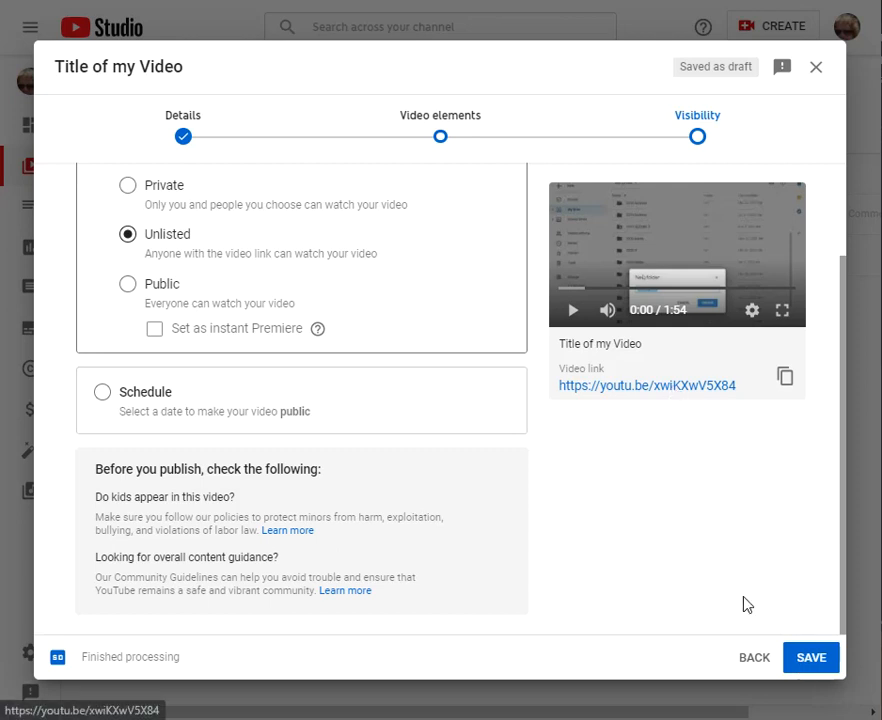
left_click(810, 657)
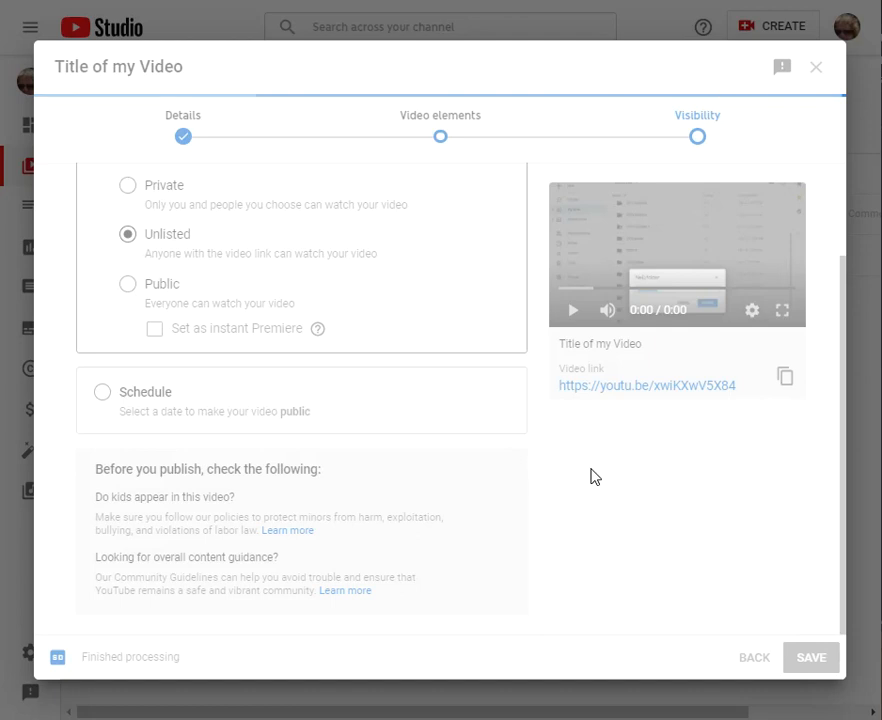
Review the Video published dialog with the share link.
left_click(810, 657)
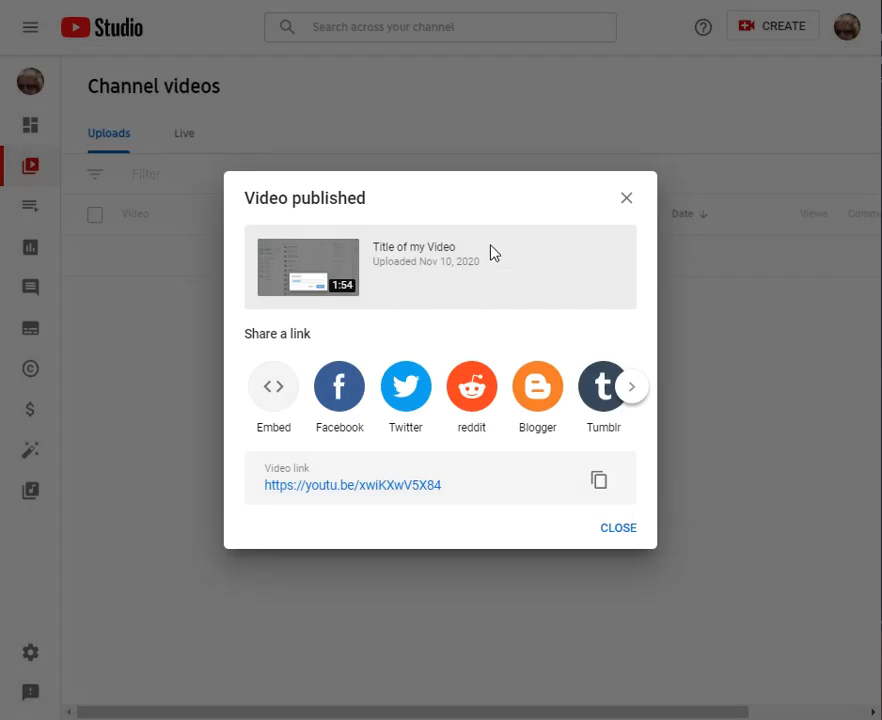
mouse_move(370, 218)
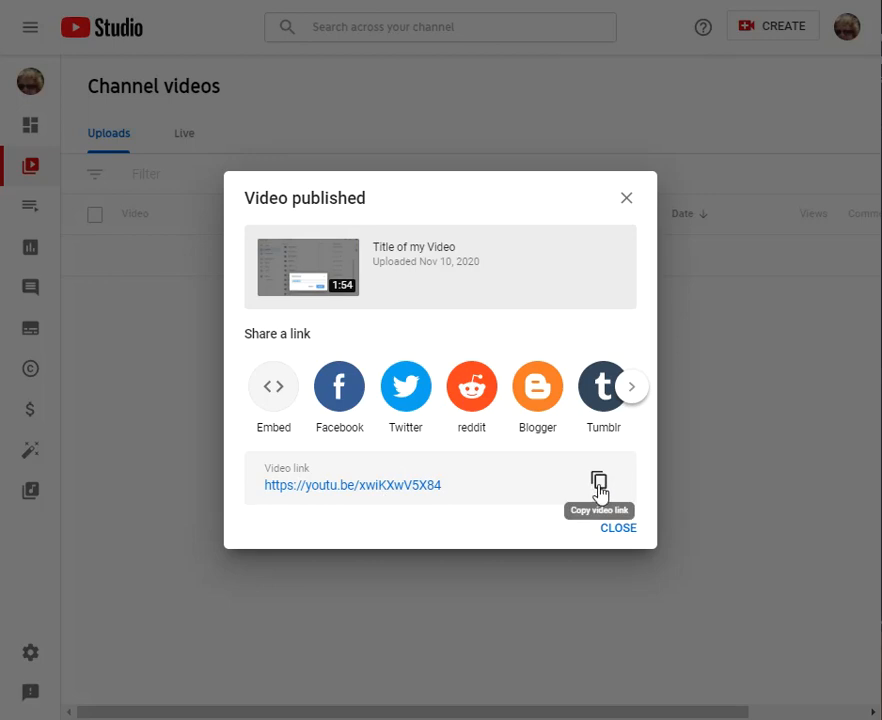
mouse_move(638, 16)
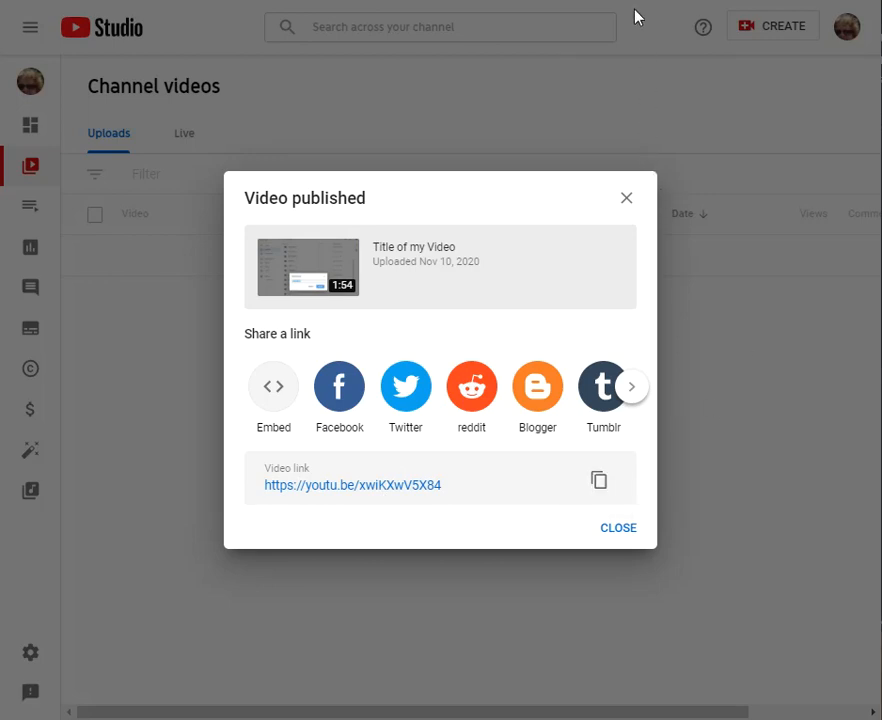
mouse_move(428, 503)
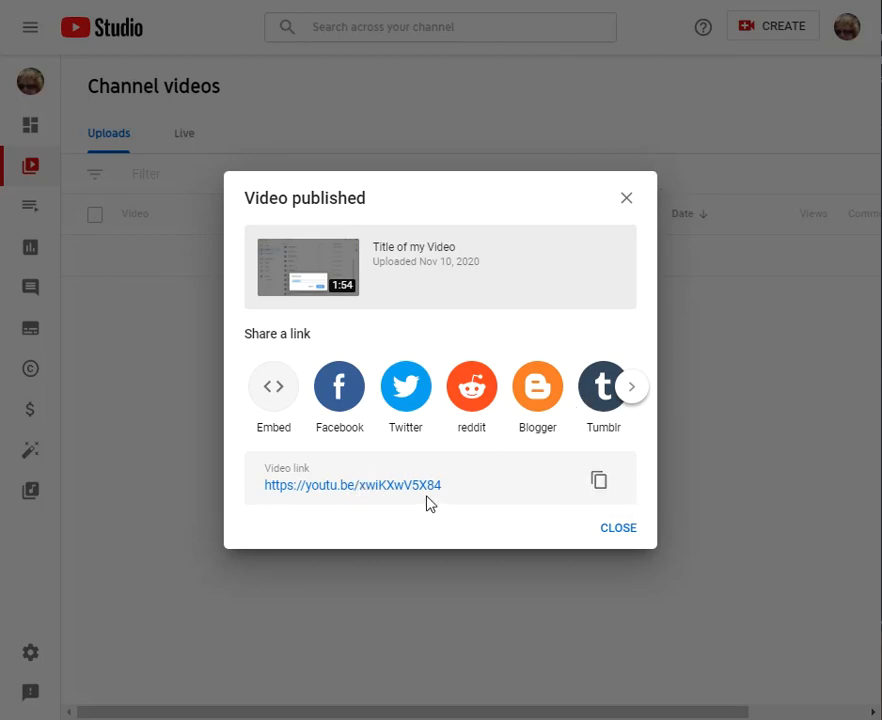
mouse_move(309, 500)
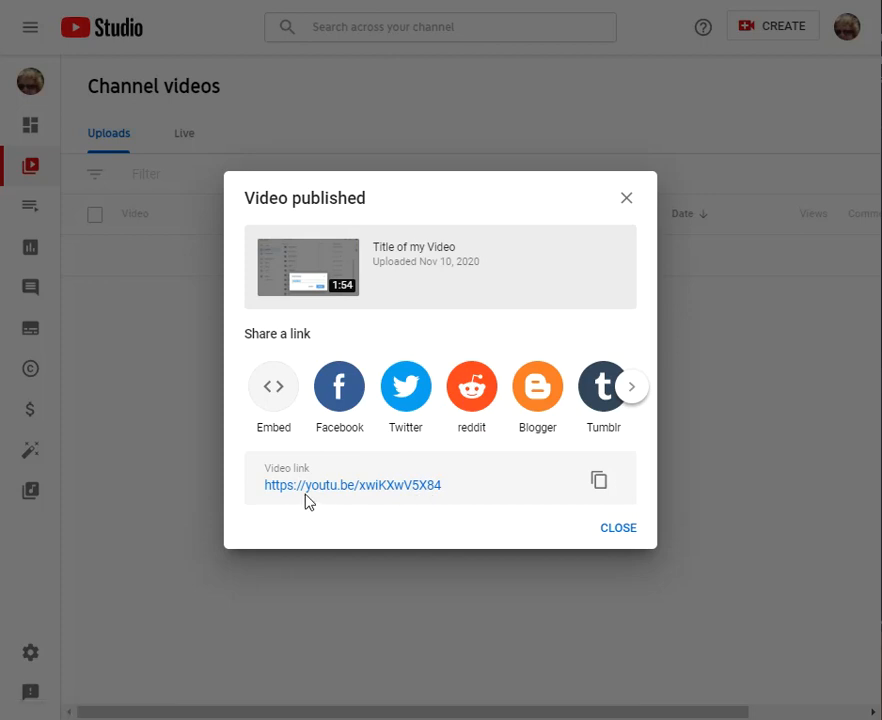
mouse_move(618, 528)
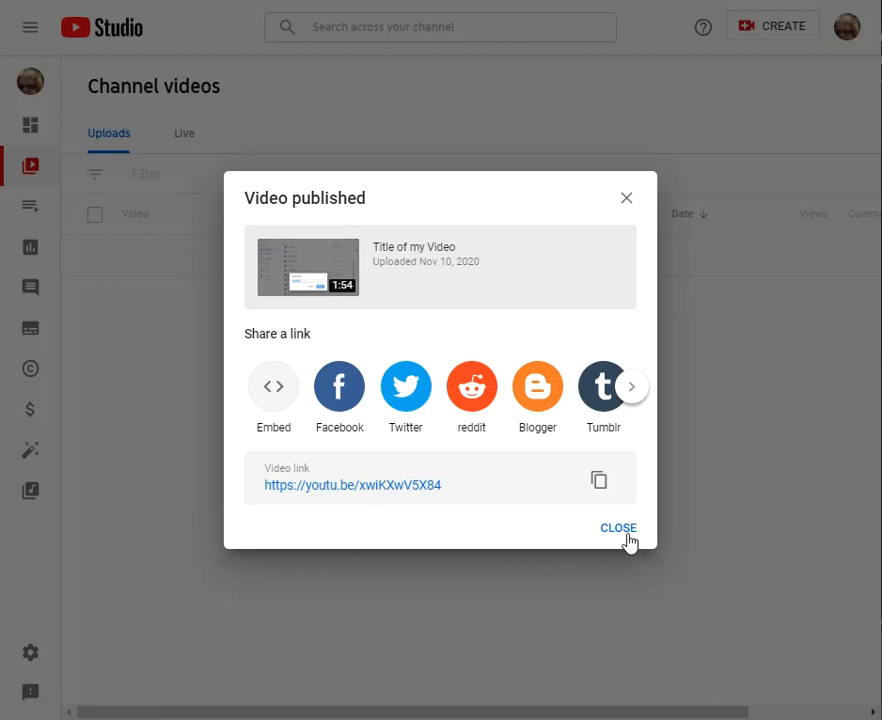